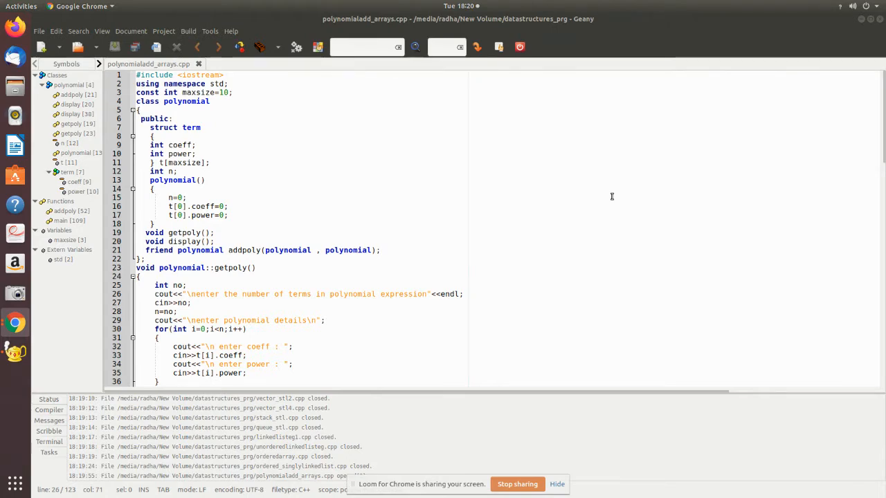
pyautogui.moveTo(443, 198)
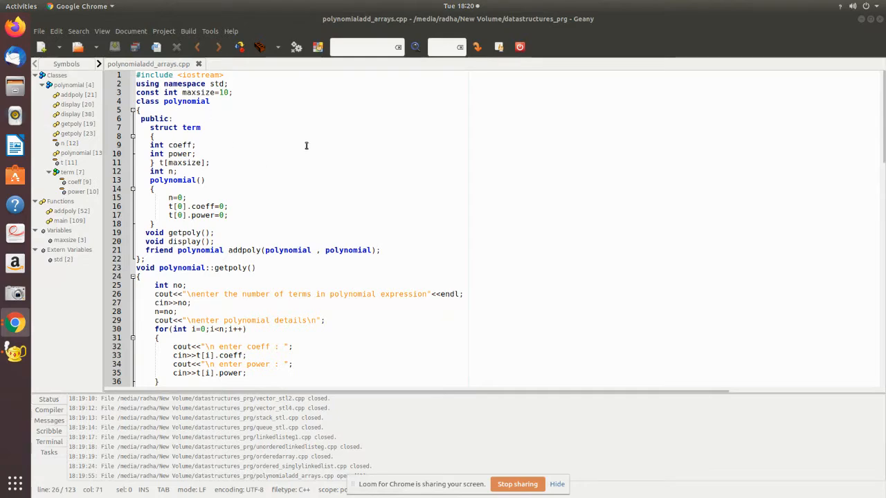
pyautogui.moveTo(164, 96)
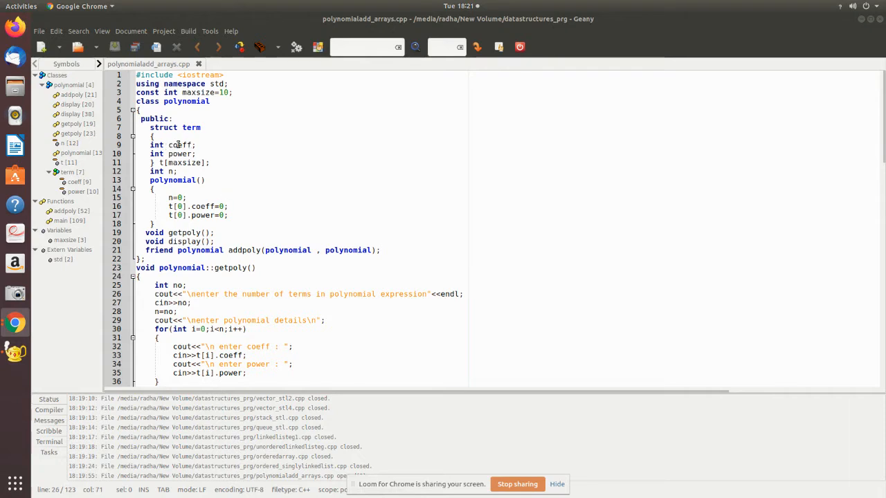
pyautogui.moveTo(169, 197)
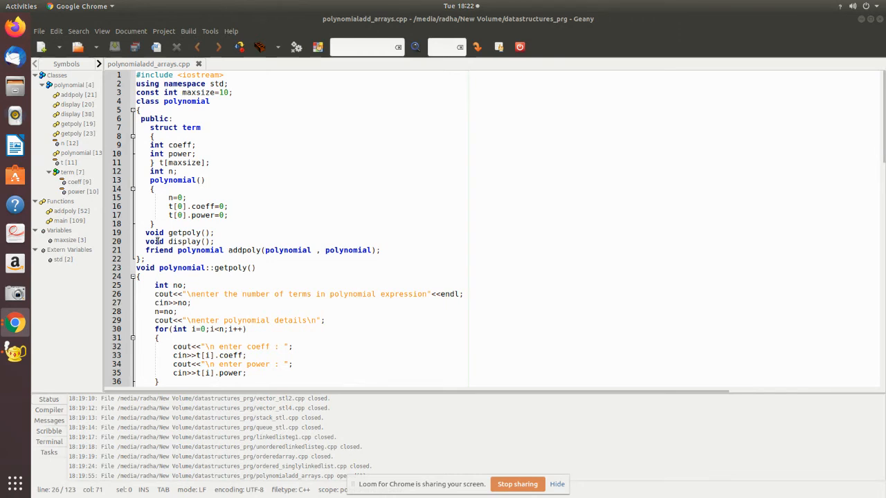
pyautogui.moveTo(330, 260)
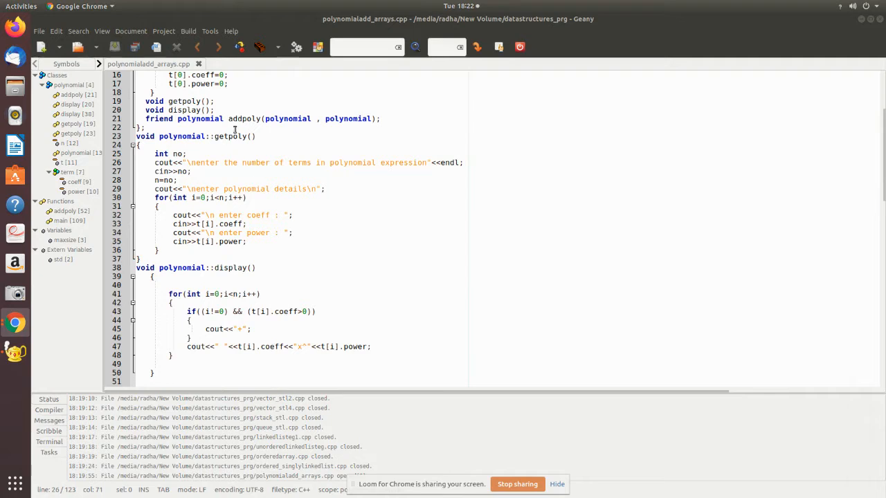
pyautogui.moveTo(342, 212)
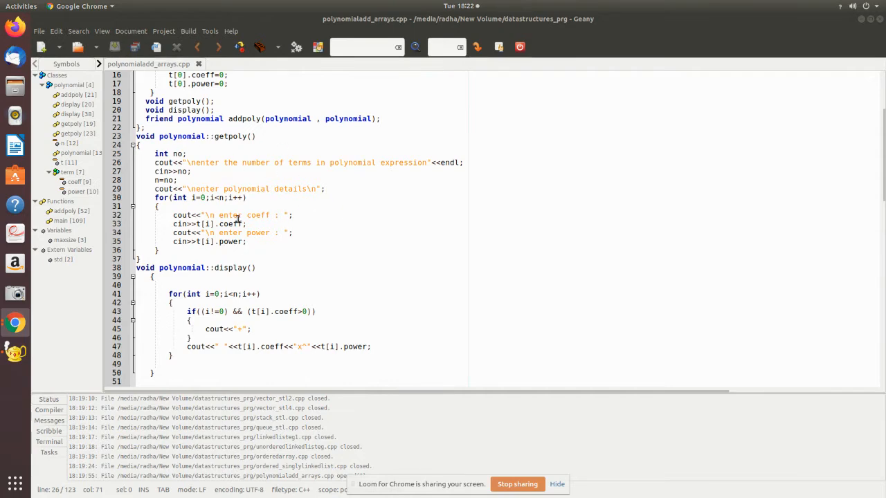
# - Scroll the editor down past polynomial::getpoly() and display() to the start of addpoly
pyautogui.scroll(-3)
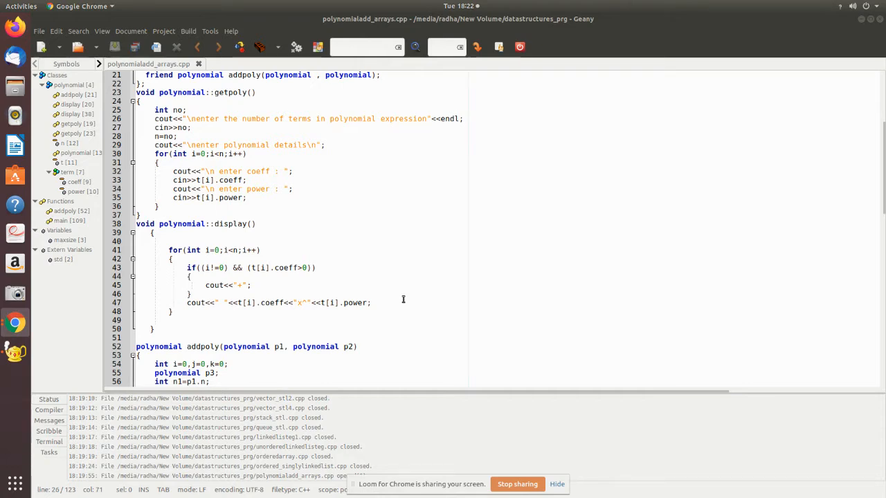
# - Scroll down to addpoly's while loop that adds coefficients of matching powers
pyautogui.scroll(-3)
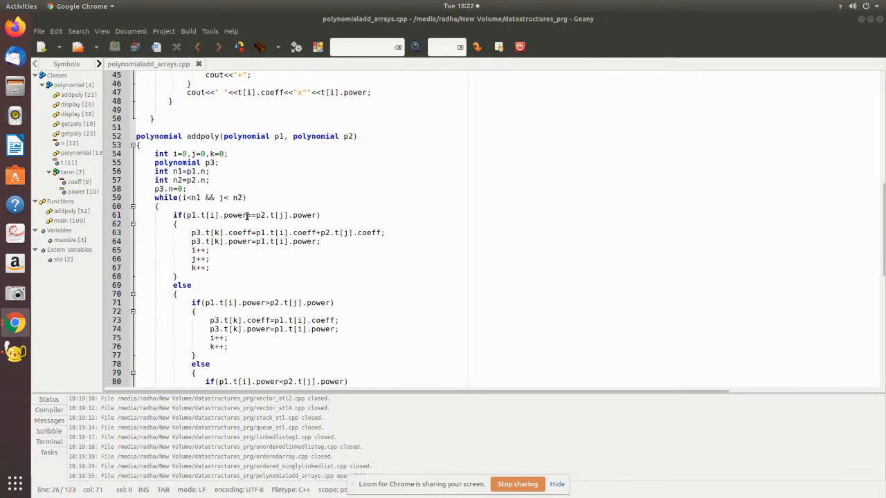
pyautogui.scroll(-3)
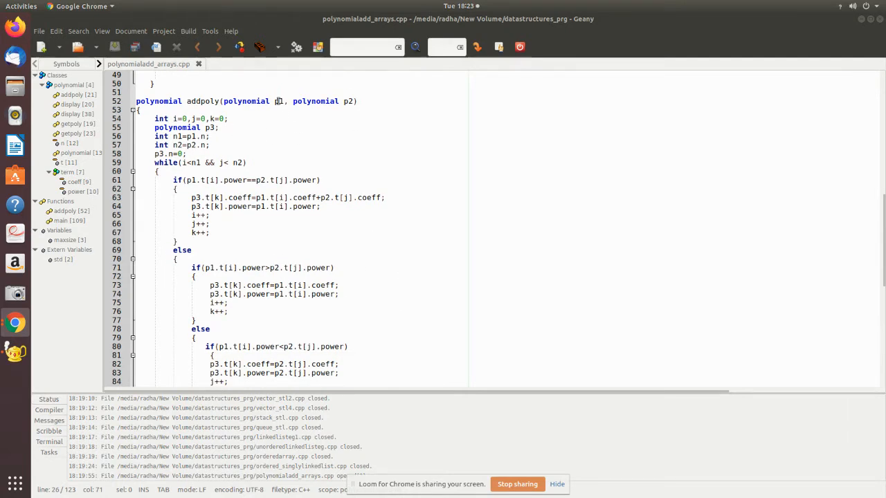
pyautogui.moveTo(332, 144)
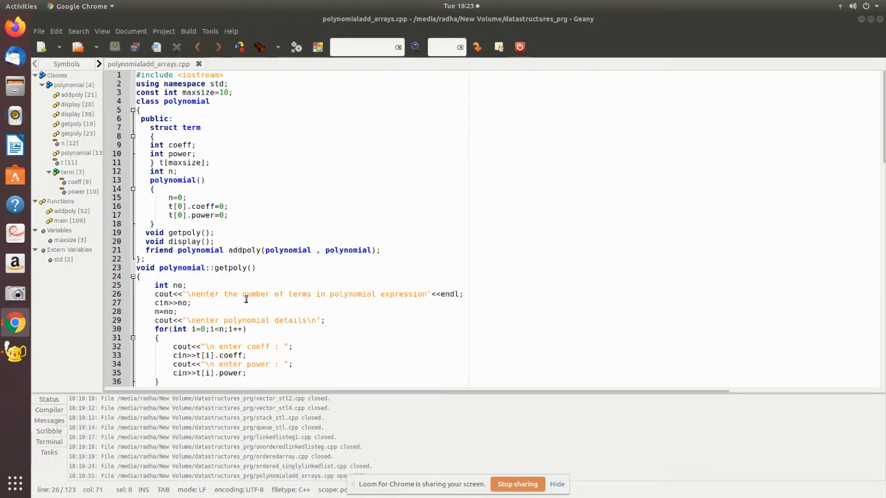
pyautogui.scroll(-3)
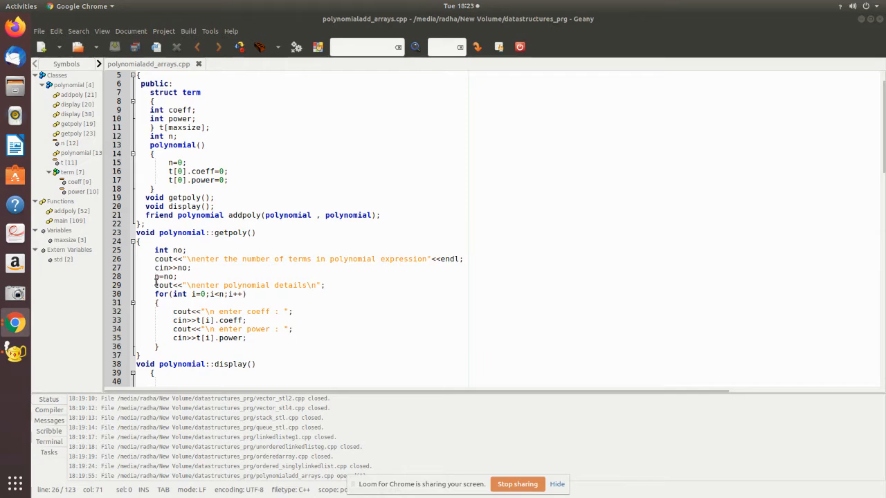
pyautogui.moveTo(156, 286)
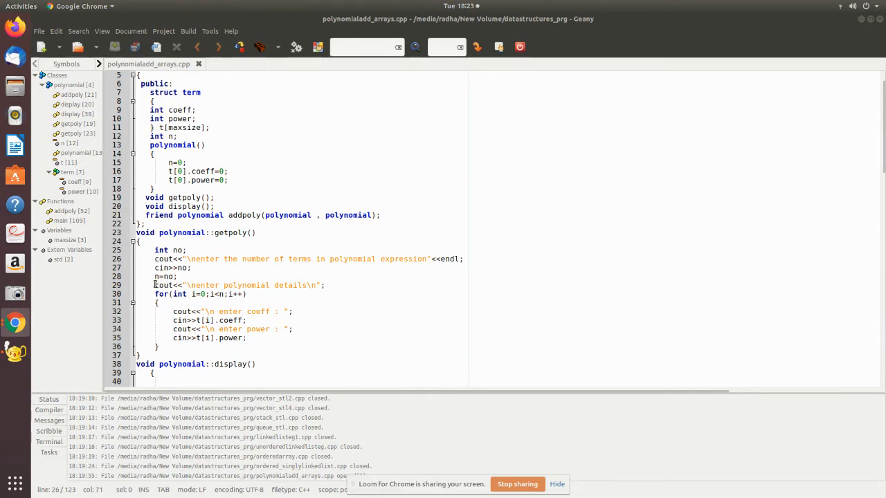
pyautogui.scroll(-3)
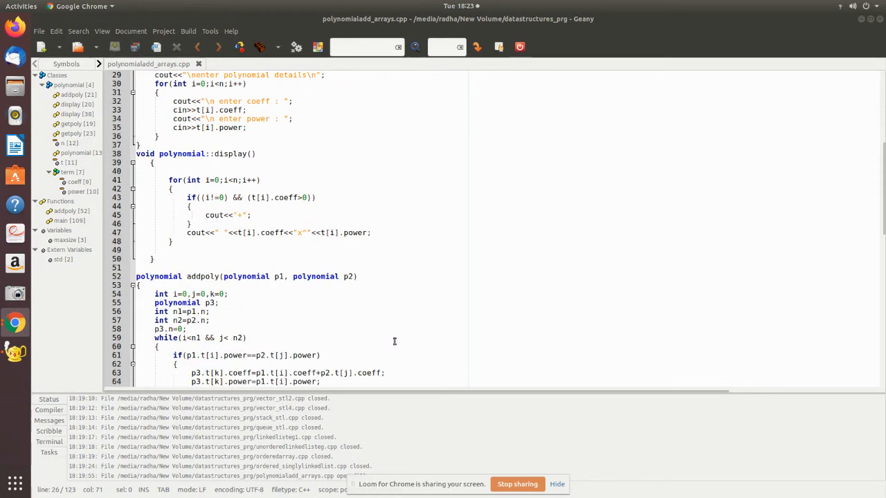
pyautogui.scroll(-3)
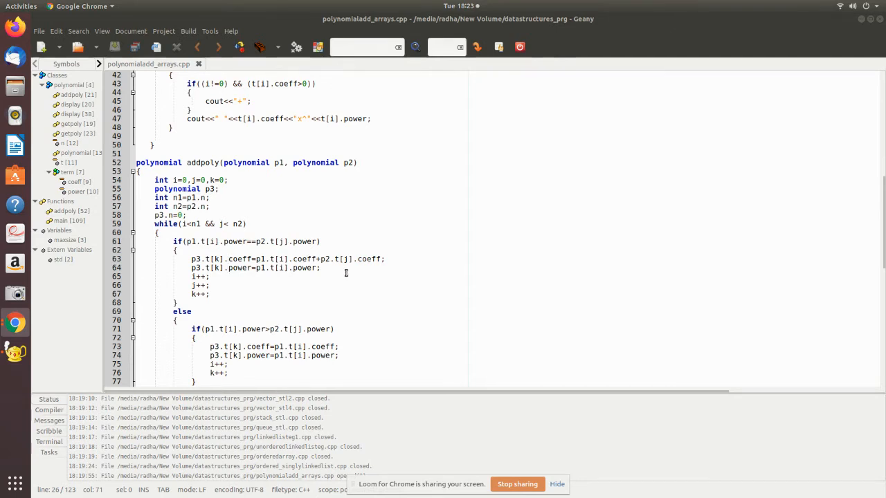
# - Scroll to the end of addpoly, through the leftover-term loops and return p3, and zoom in
pyautogui.scroll(-3)
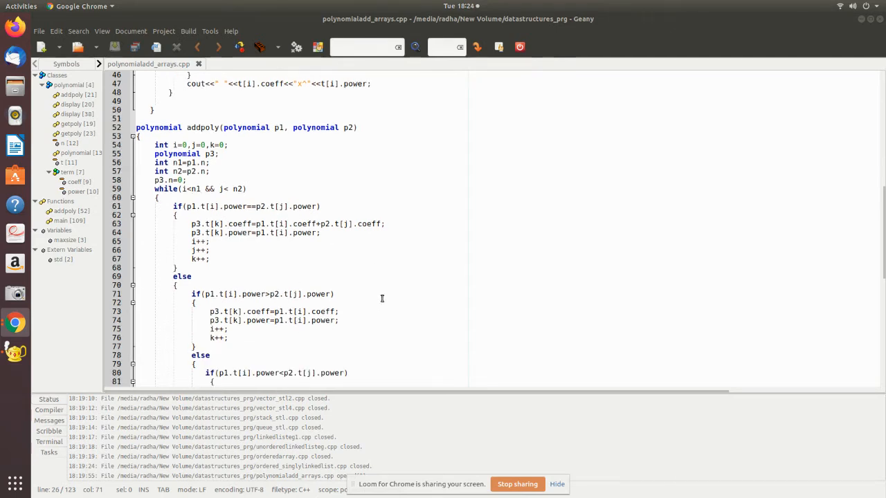
pyautogui.scroll(-3)
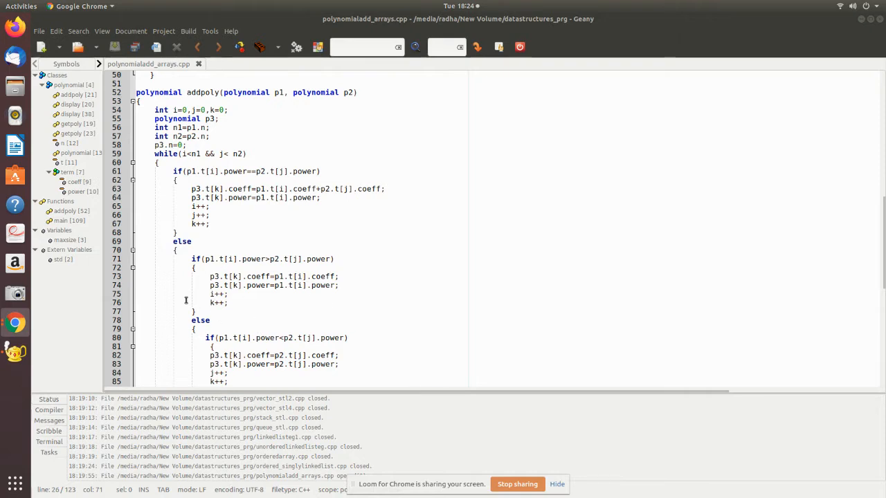
pyautogui.moveTo(220, 213)
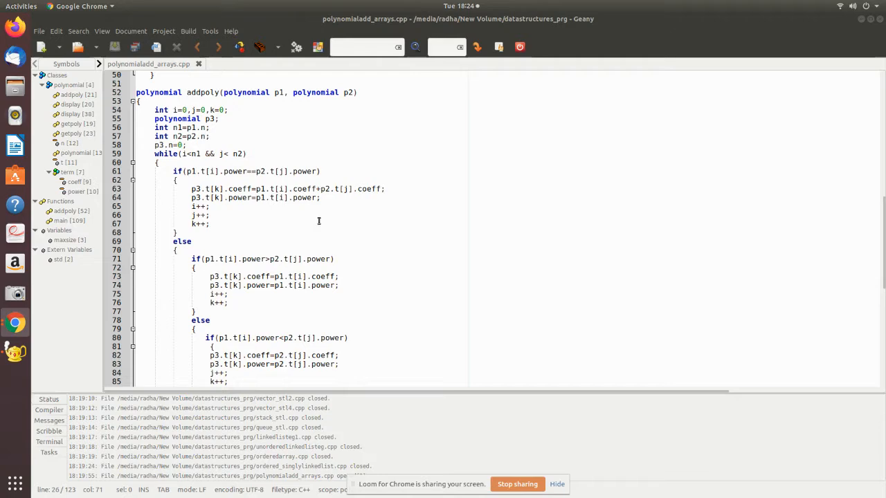
pyautogui.scroll(-3)
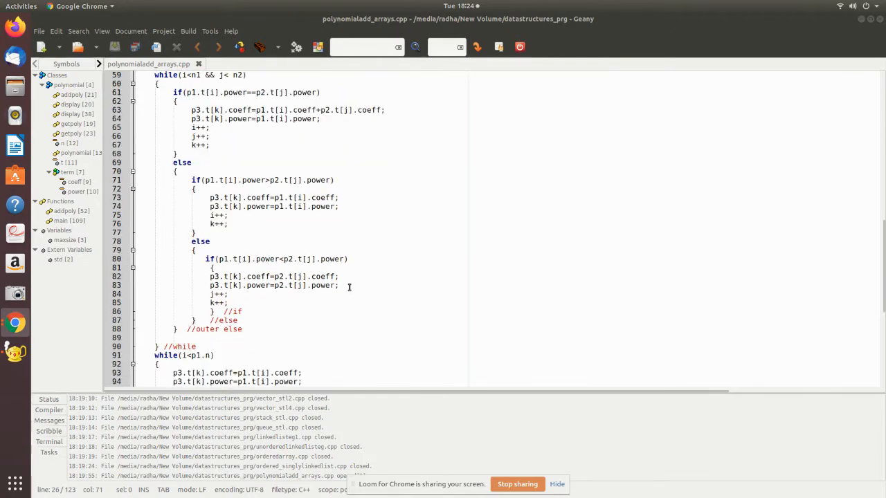
pyautogui.scroll(-3)
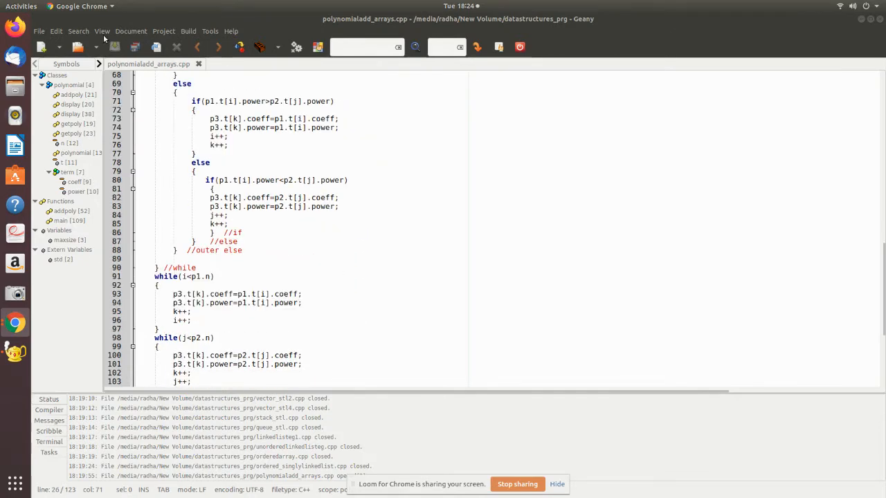
pyautogui.click(102, 30)
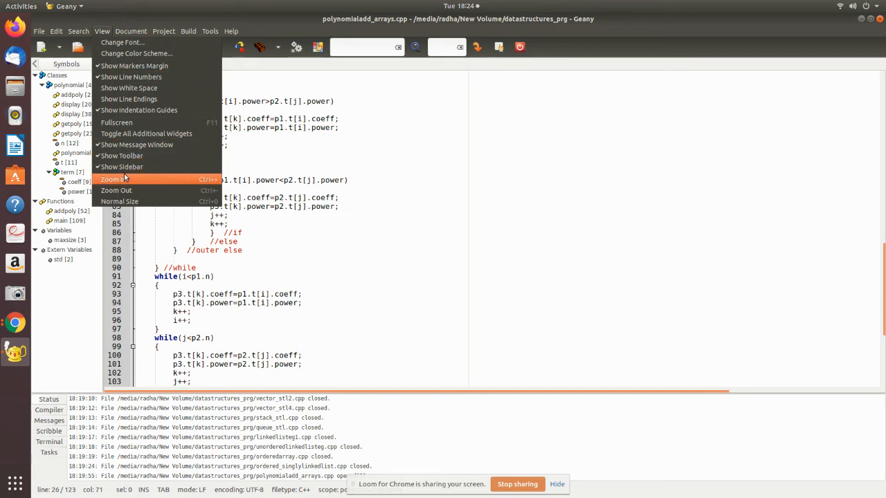
pyautogui.click(111, 179)
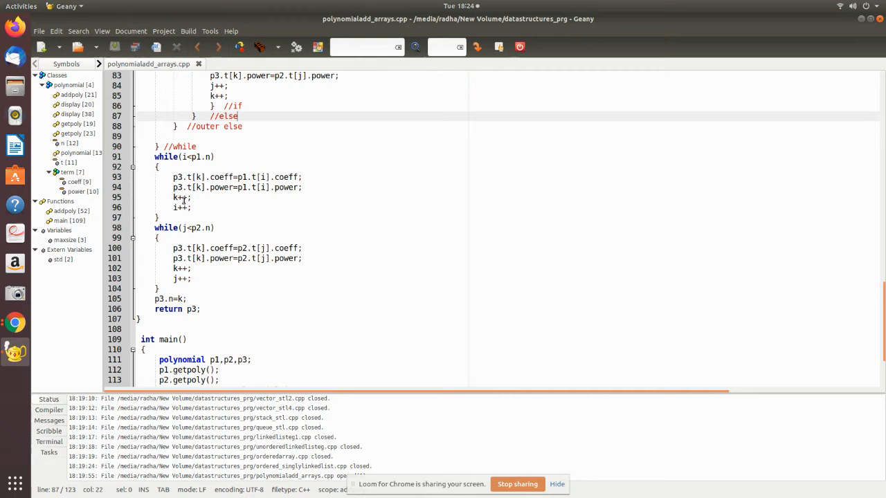
pyautogui.moveTo(373, 325)
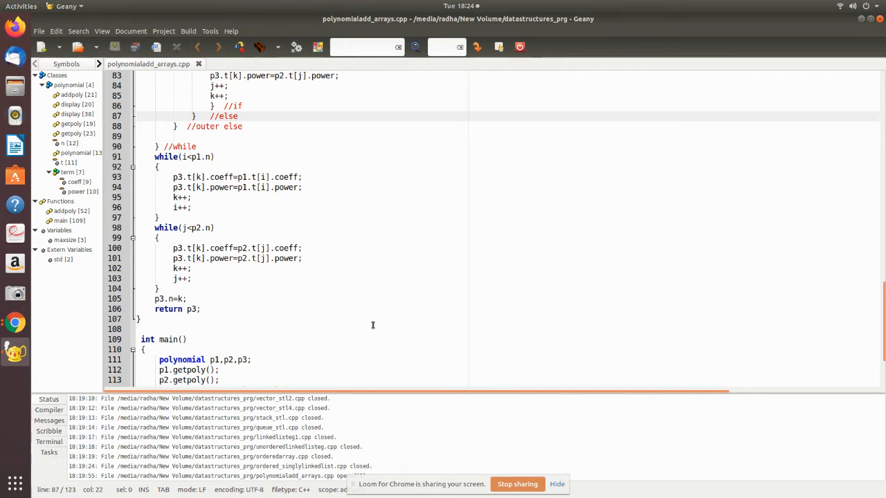
pyautogui.scroll(-3)
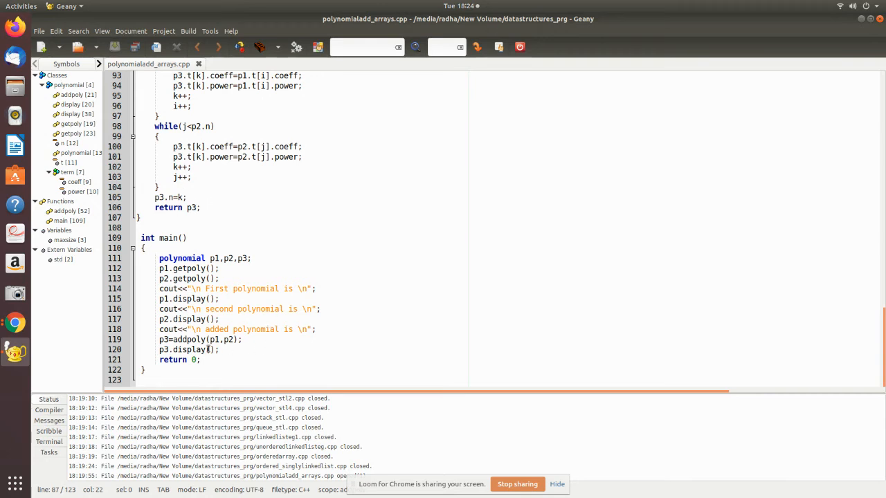
pyautogui.click(189, 348)
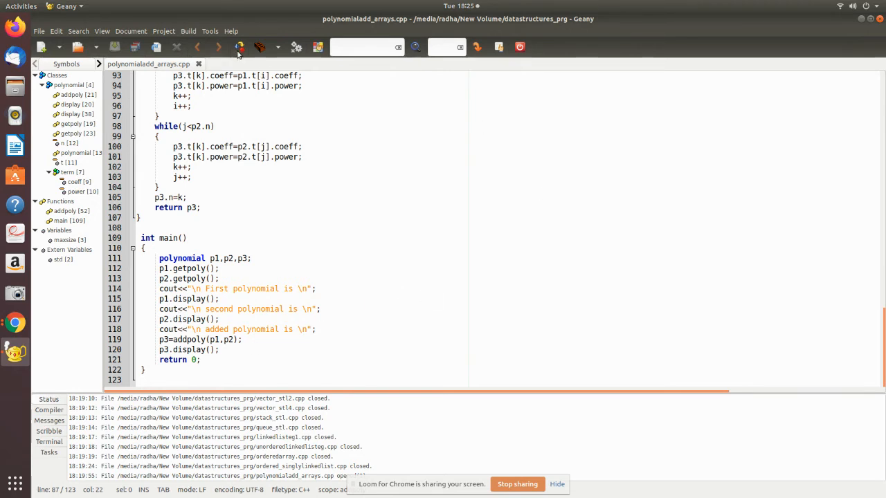
# - Compile the polynomial program and execute it in a terminal
pyautogui.click(239, 47)
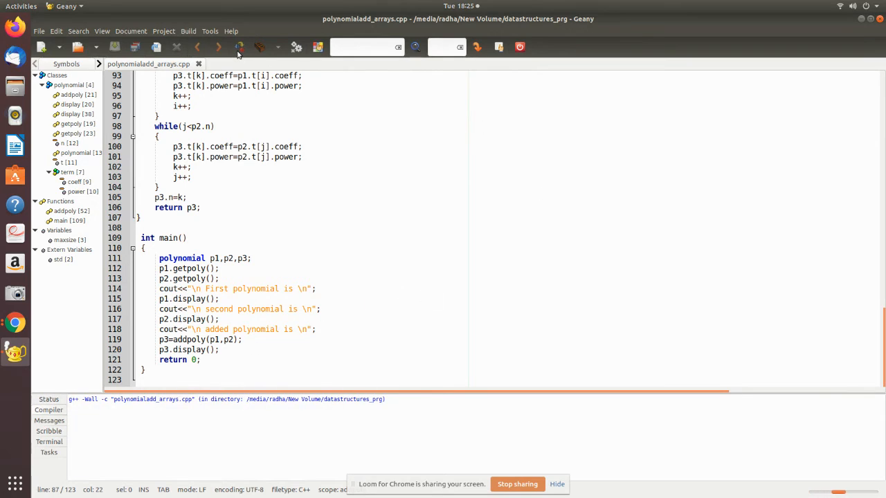
pyautogui.click(240, 47)
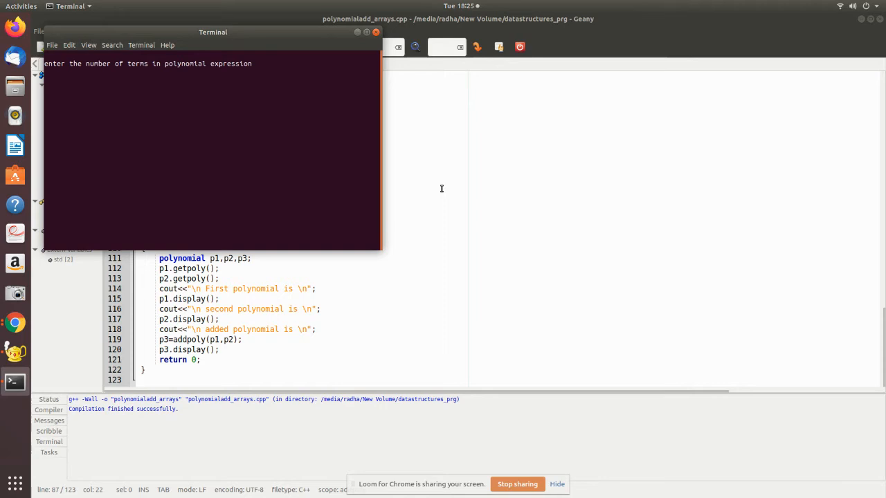
# - Enter the first polynomial 5x^2+3x^1+2x^0 and begin the second with 10x^3
pyautogui.write('3')
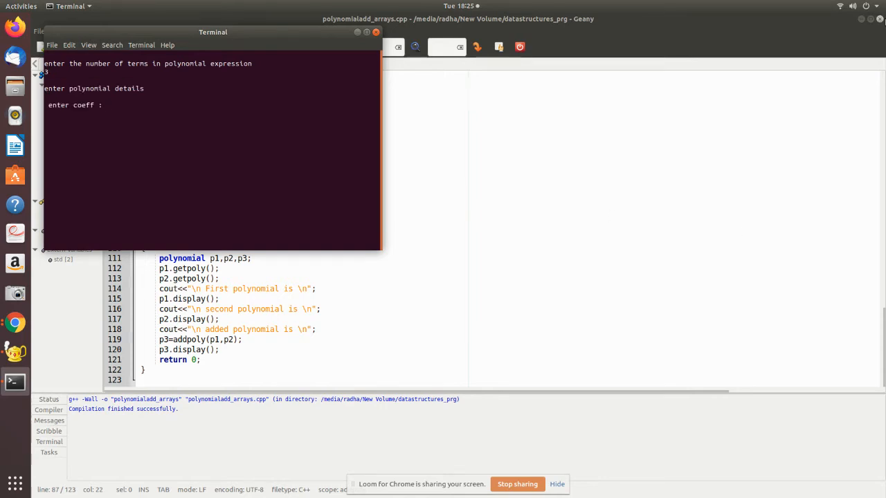
pyautogui.write('5')
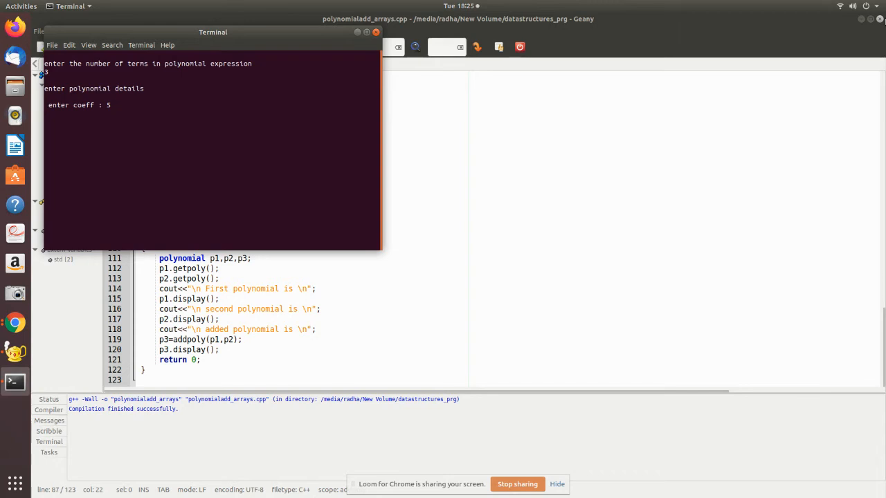
pyautogui.write('2')
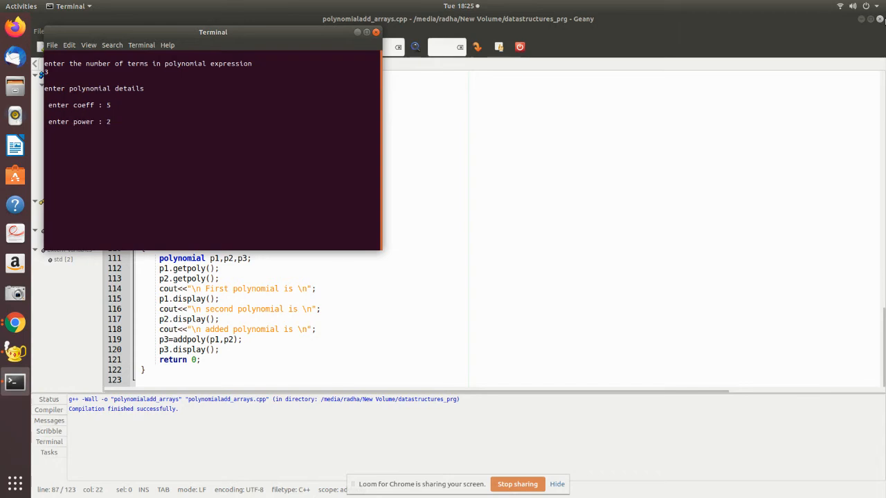
pyautogui.write('3')
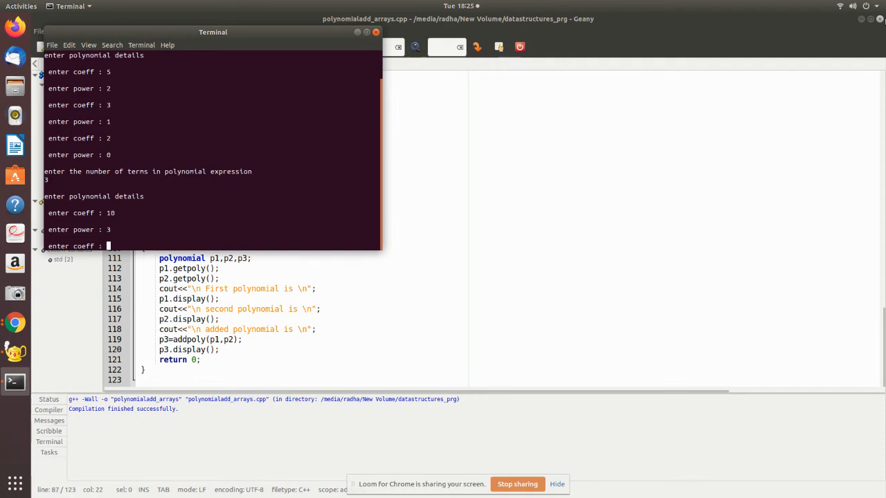
# - Enter terms 9x^2 and 5x^1 to get the sum 10x^3+14x^2+8x^1+2x^0
pyautogui.write('9')
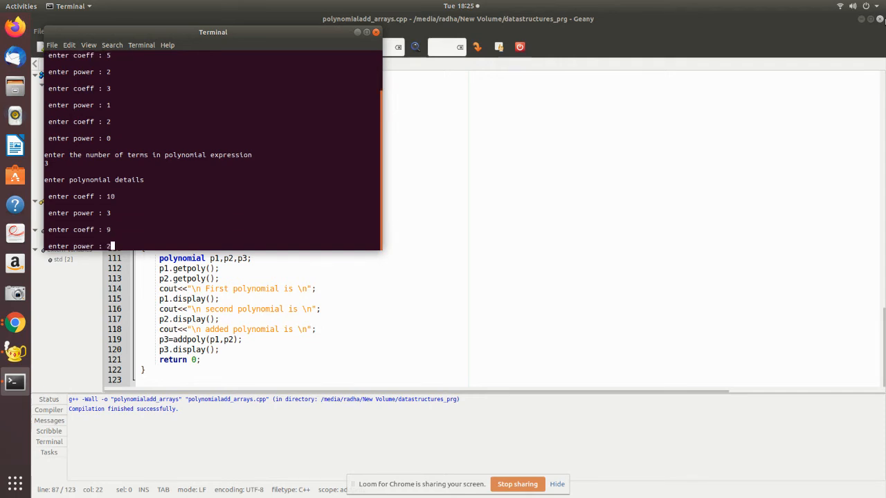
pyautogui.write('1')
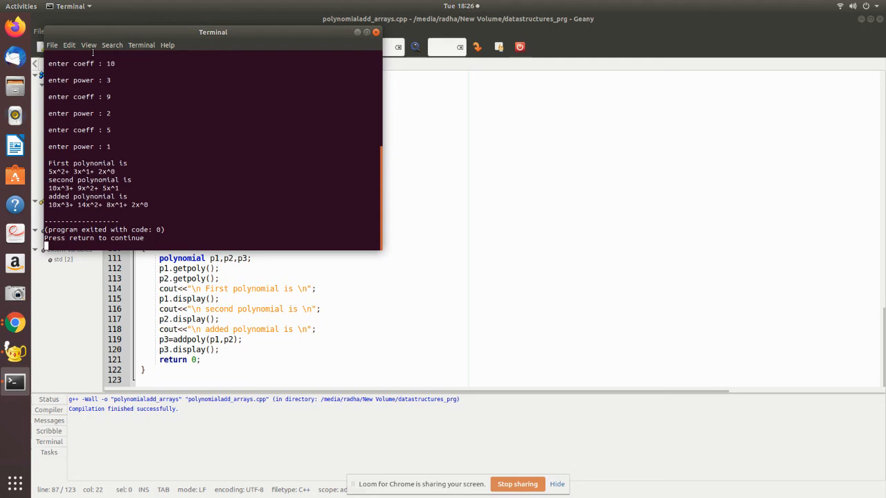
# - Zoom in on the terminal output and scroll back to review the entered terms
pyautogui.click(87, 45)
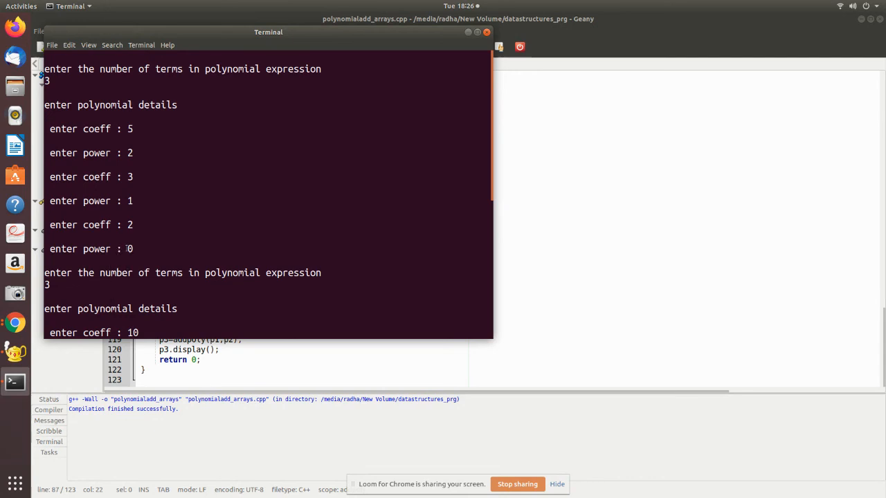
pyautogui.write('9')
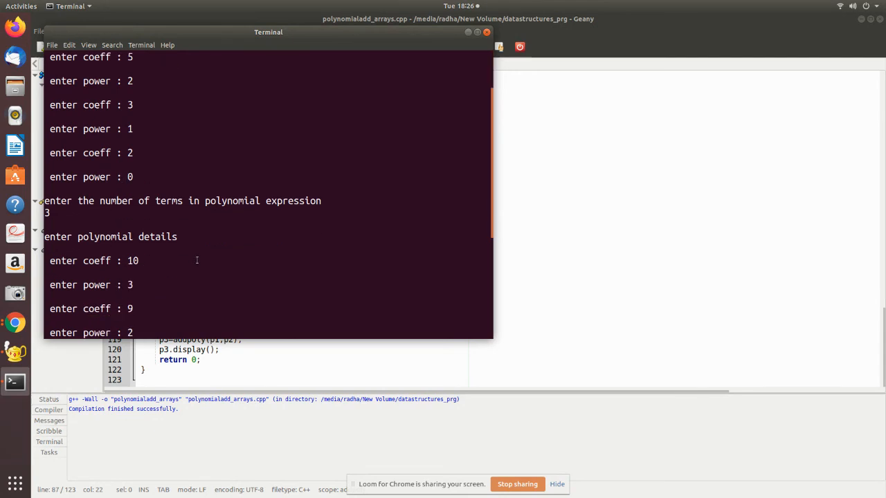